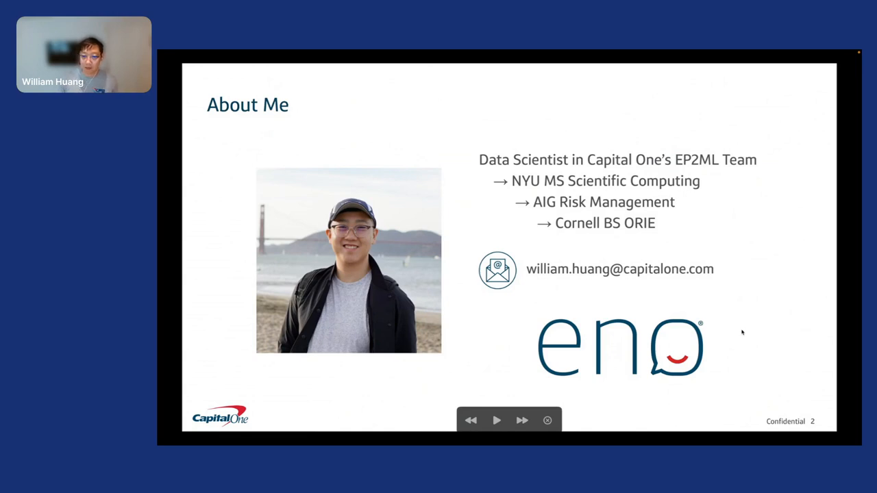
mouse_move(743, 327)
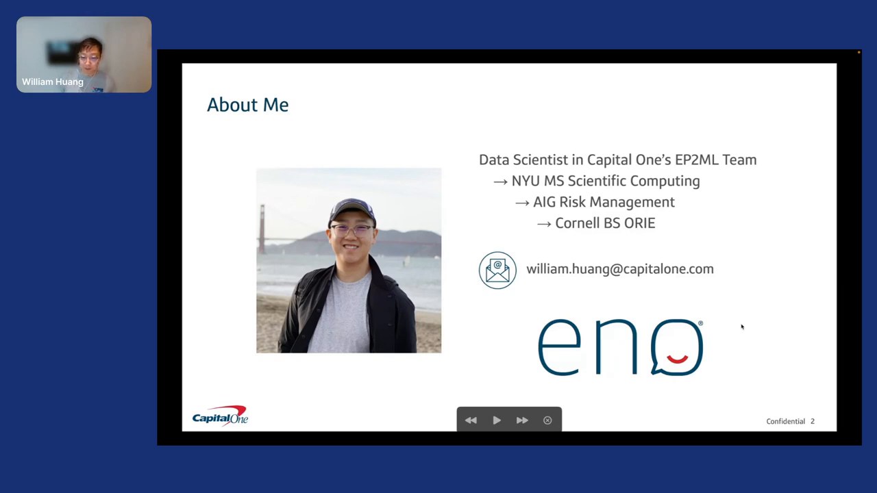
- Advance the deck to the Agenda slide outlining problem setup, diagnostic, implications and adoption
click(521, 420)
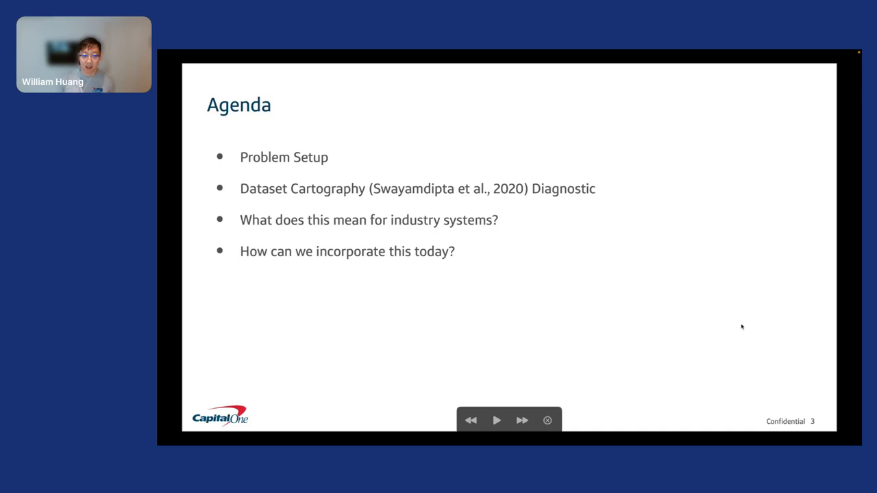
mouse_move(718, 323)
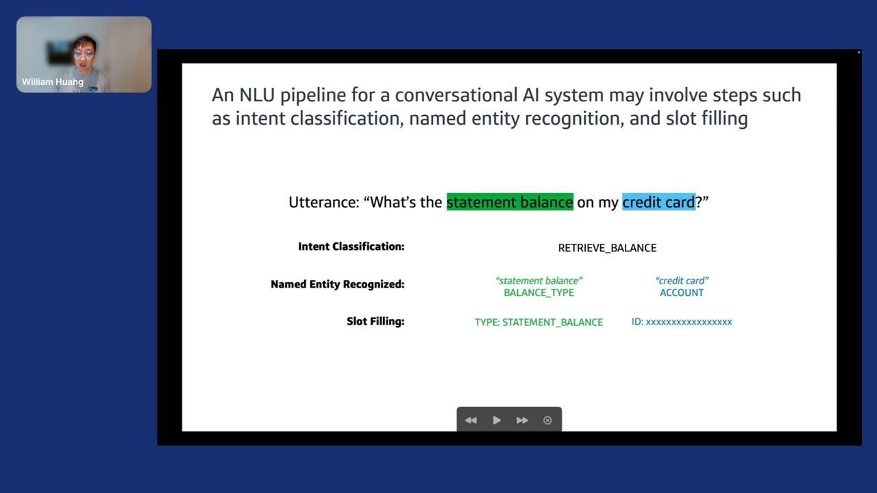
mouse_move(793, 340)
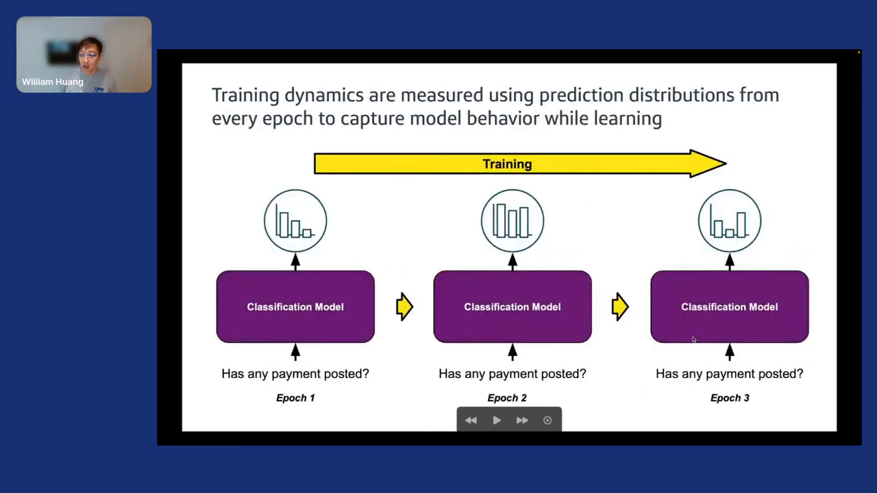
mouse_move(691, 343)
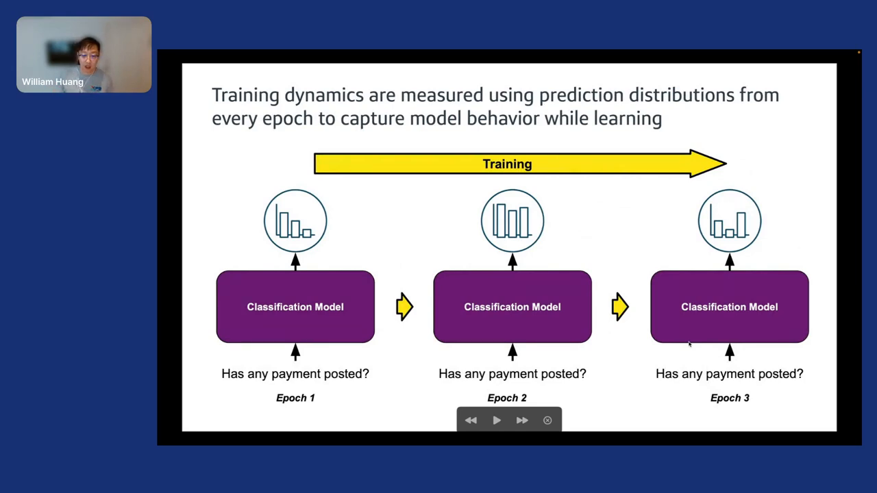
mouse_move(659, 356)
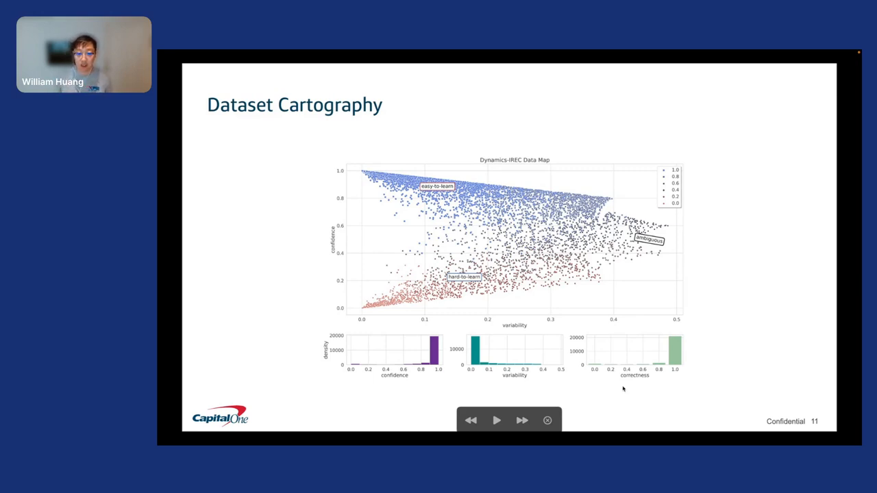
mouse_move(619, 389)
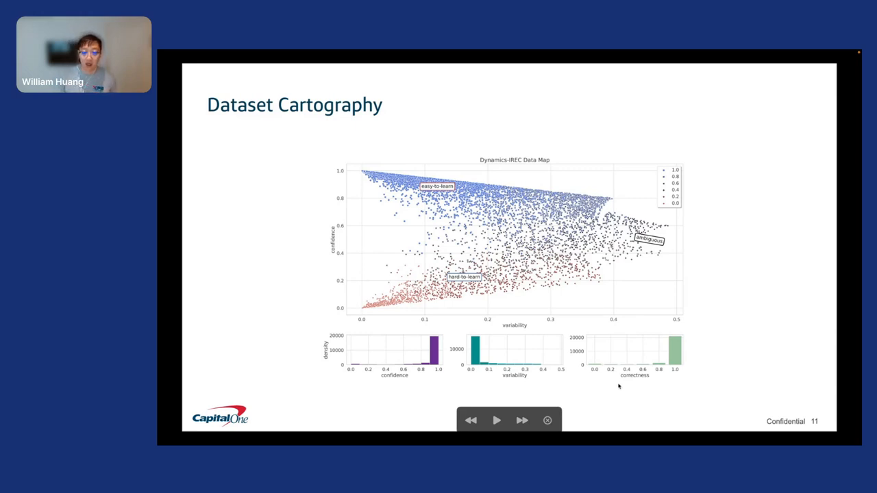
mouse_move(474, 310)
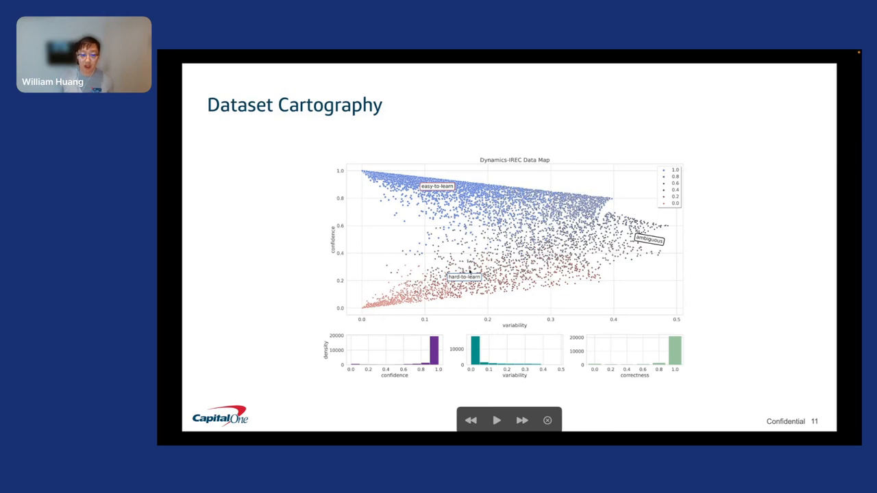
mouse_move(383, 336)
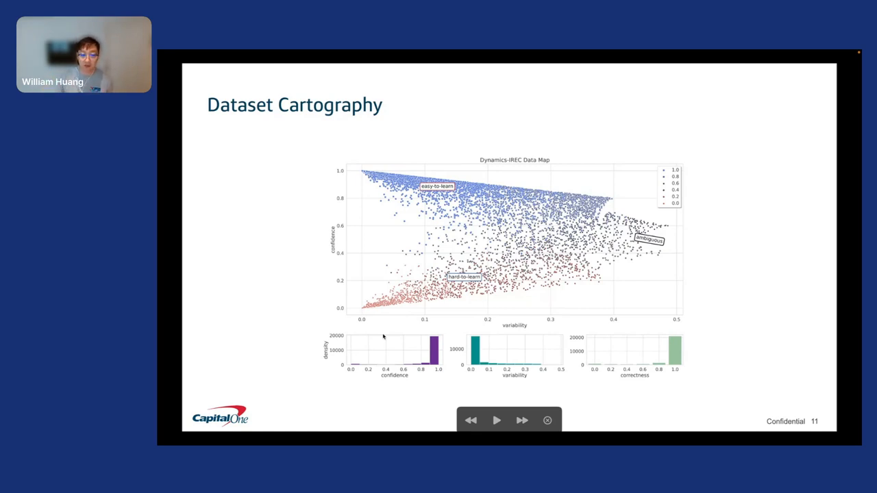
mouse_move(399, 189)
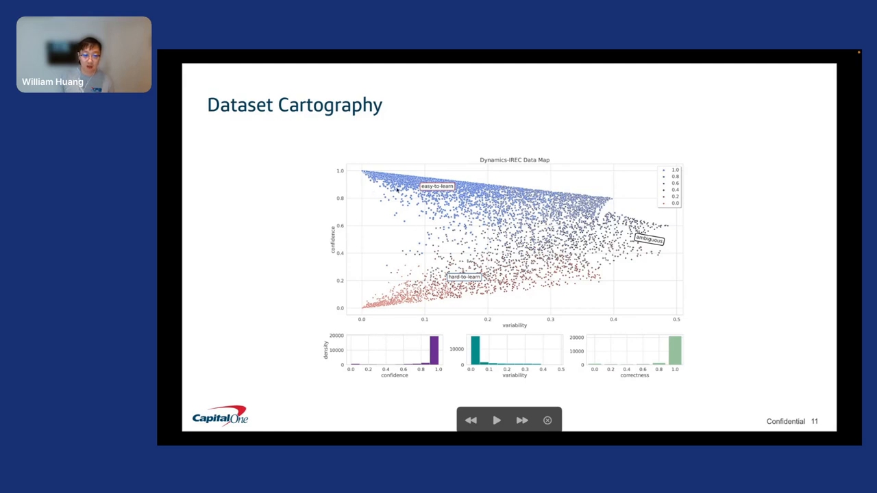
mouse_move(316, 190)
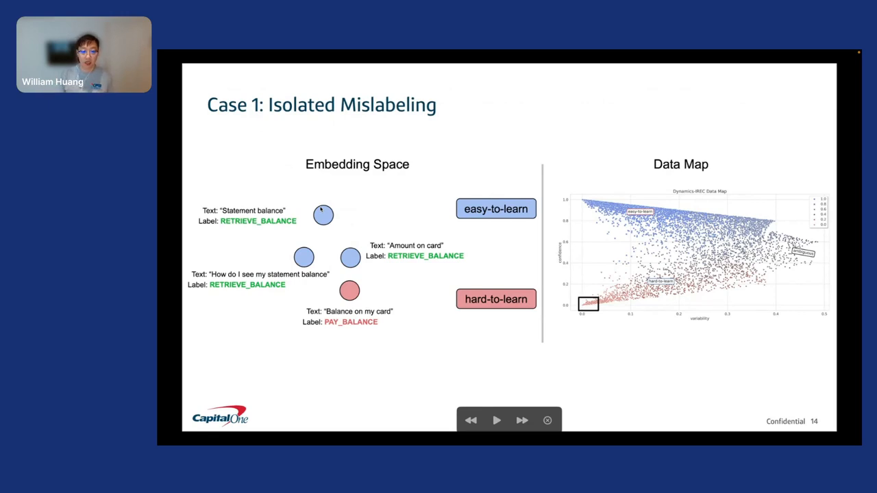
mouse_move(275, 316)
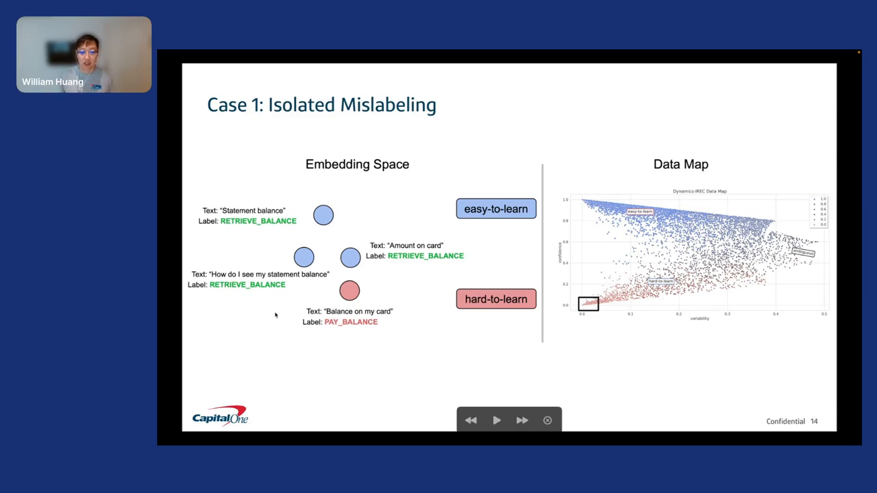
mouse_move(582, 317)
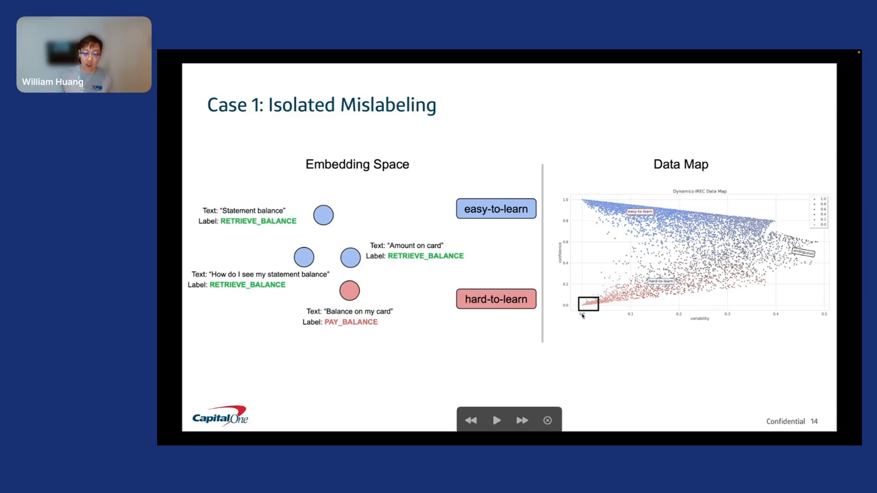